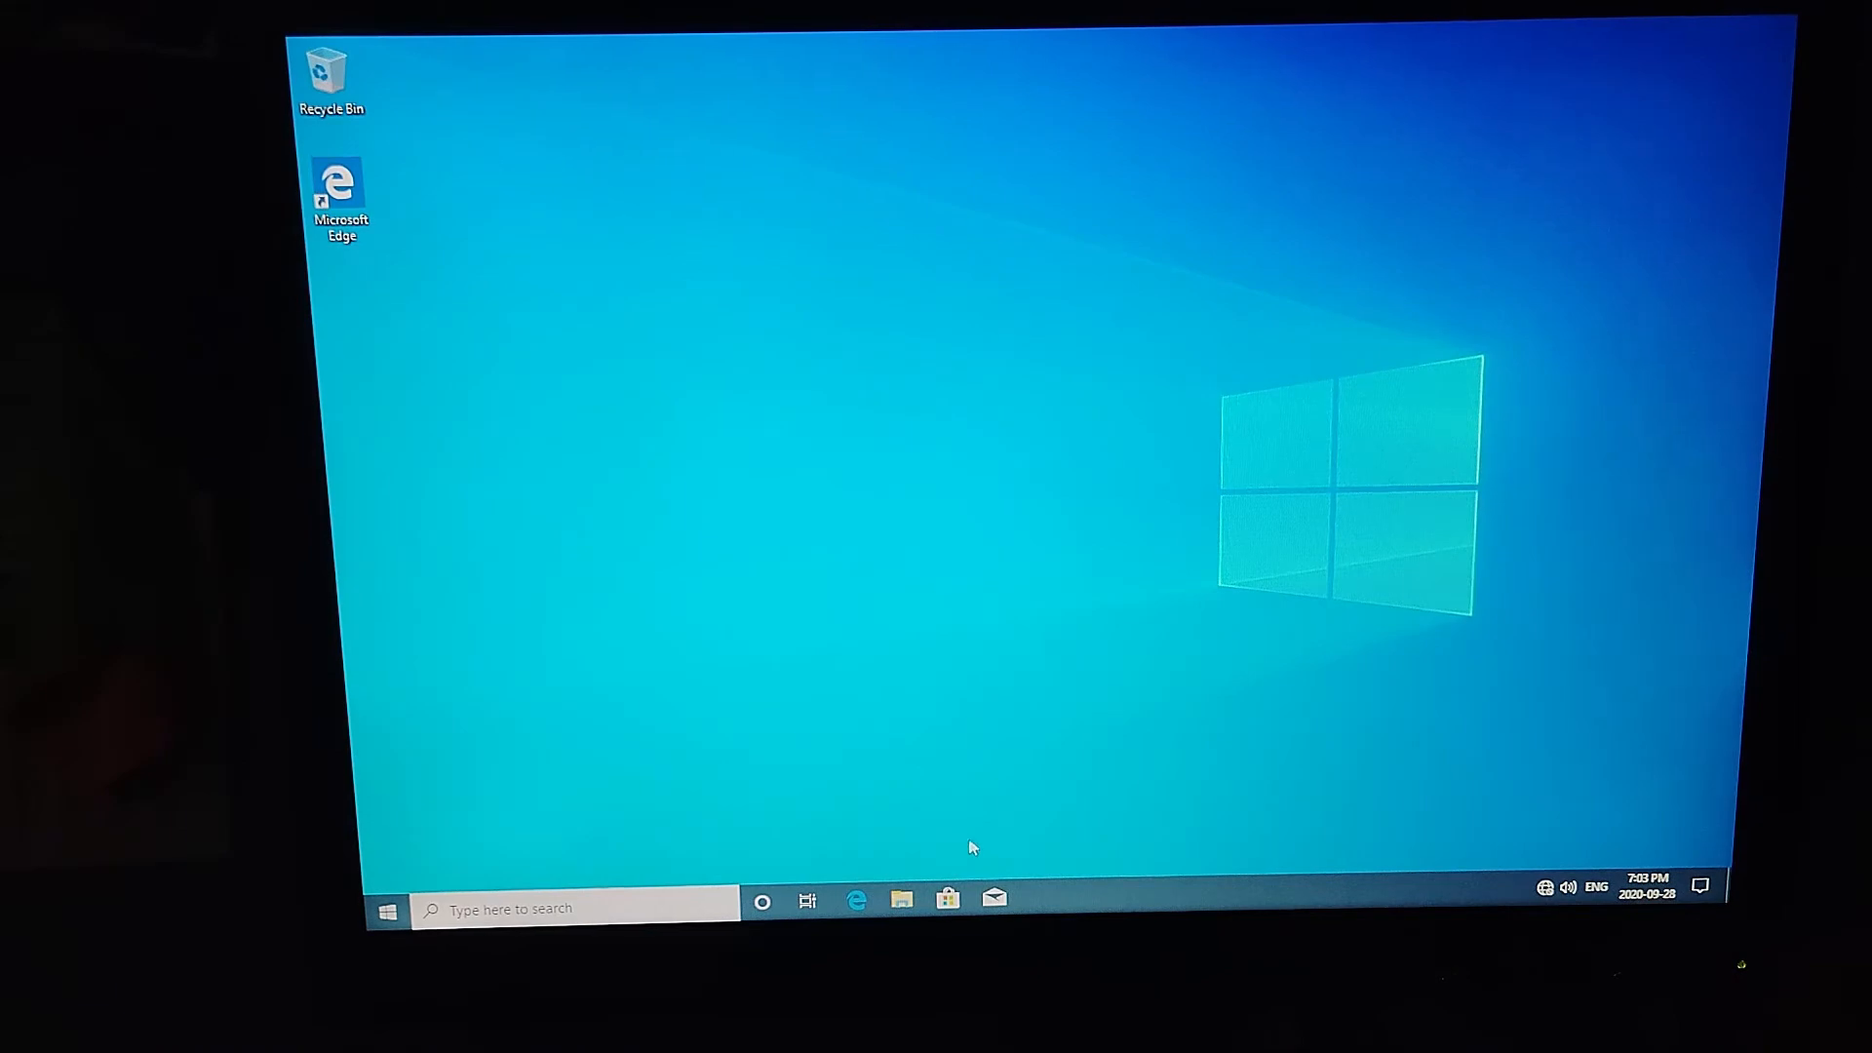
Step: Launch Task Manager from the taskbar menu and view the Celeron E3200 CPU performance
right_click(1099, 908)
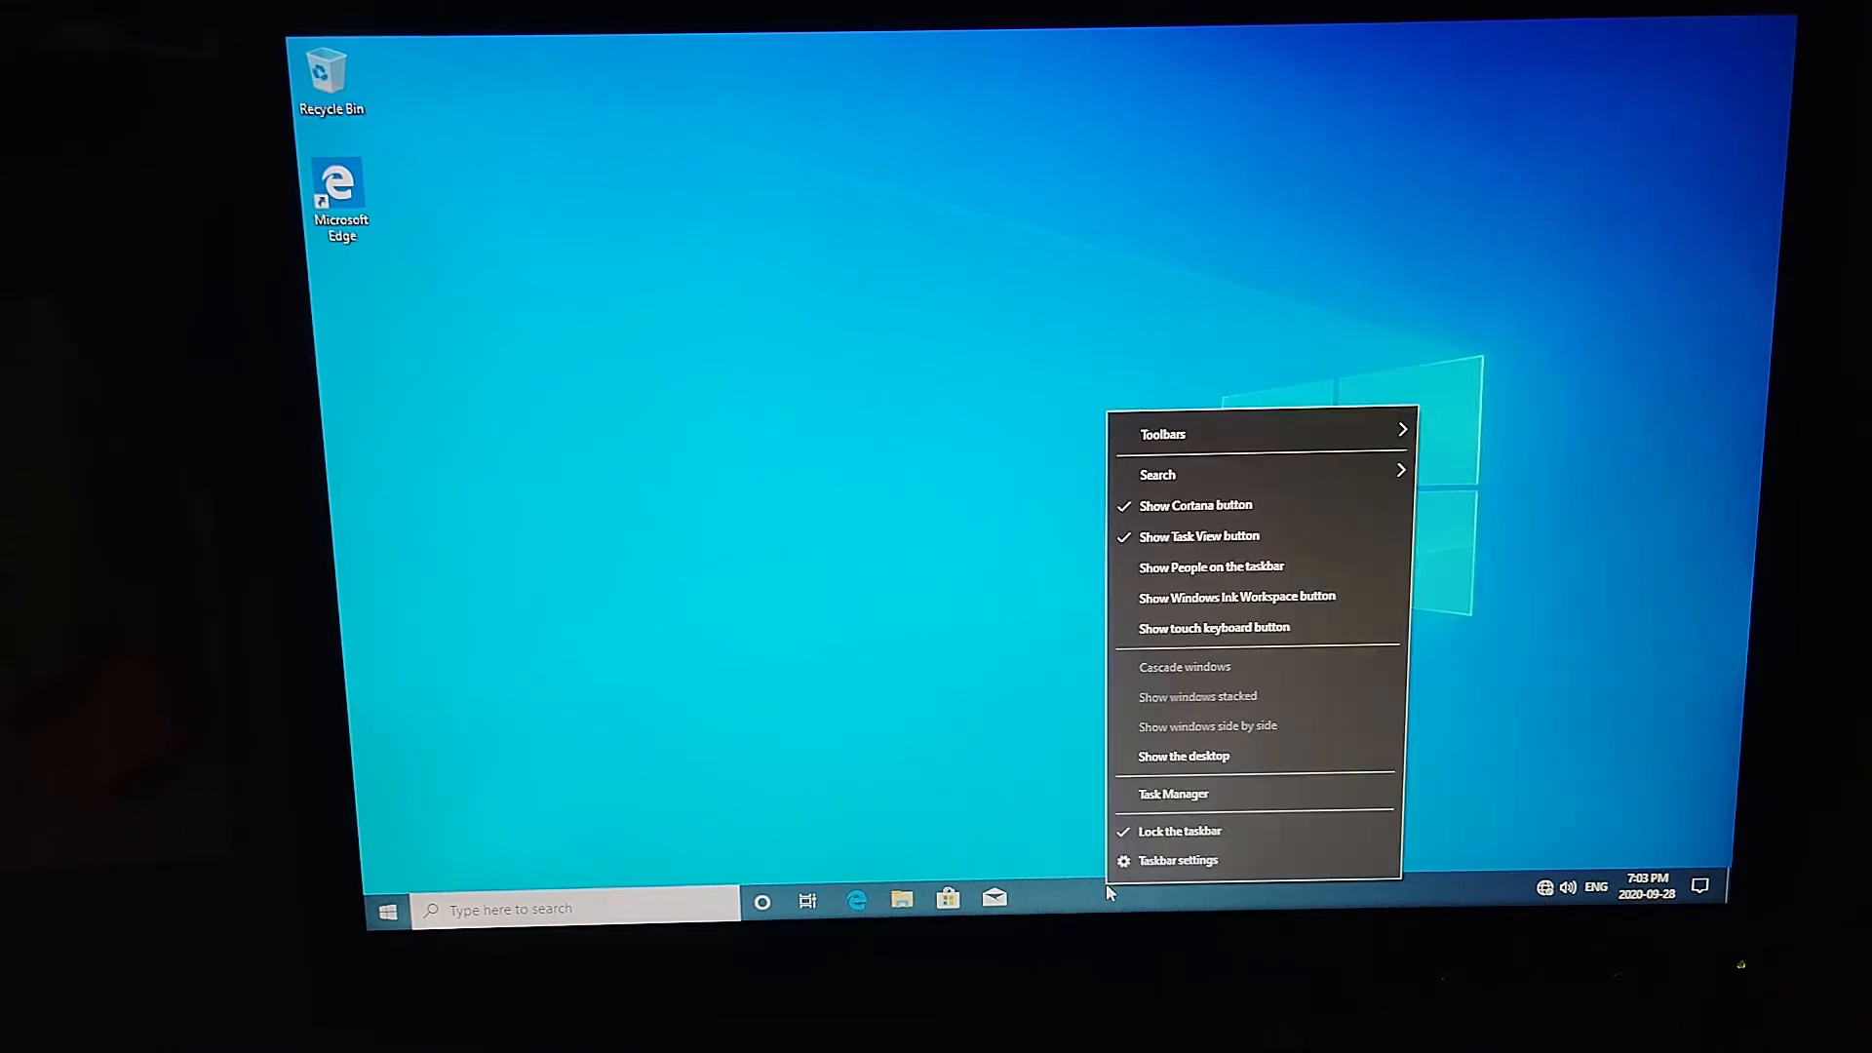
left_click(1123, 812)
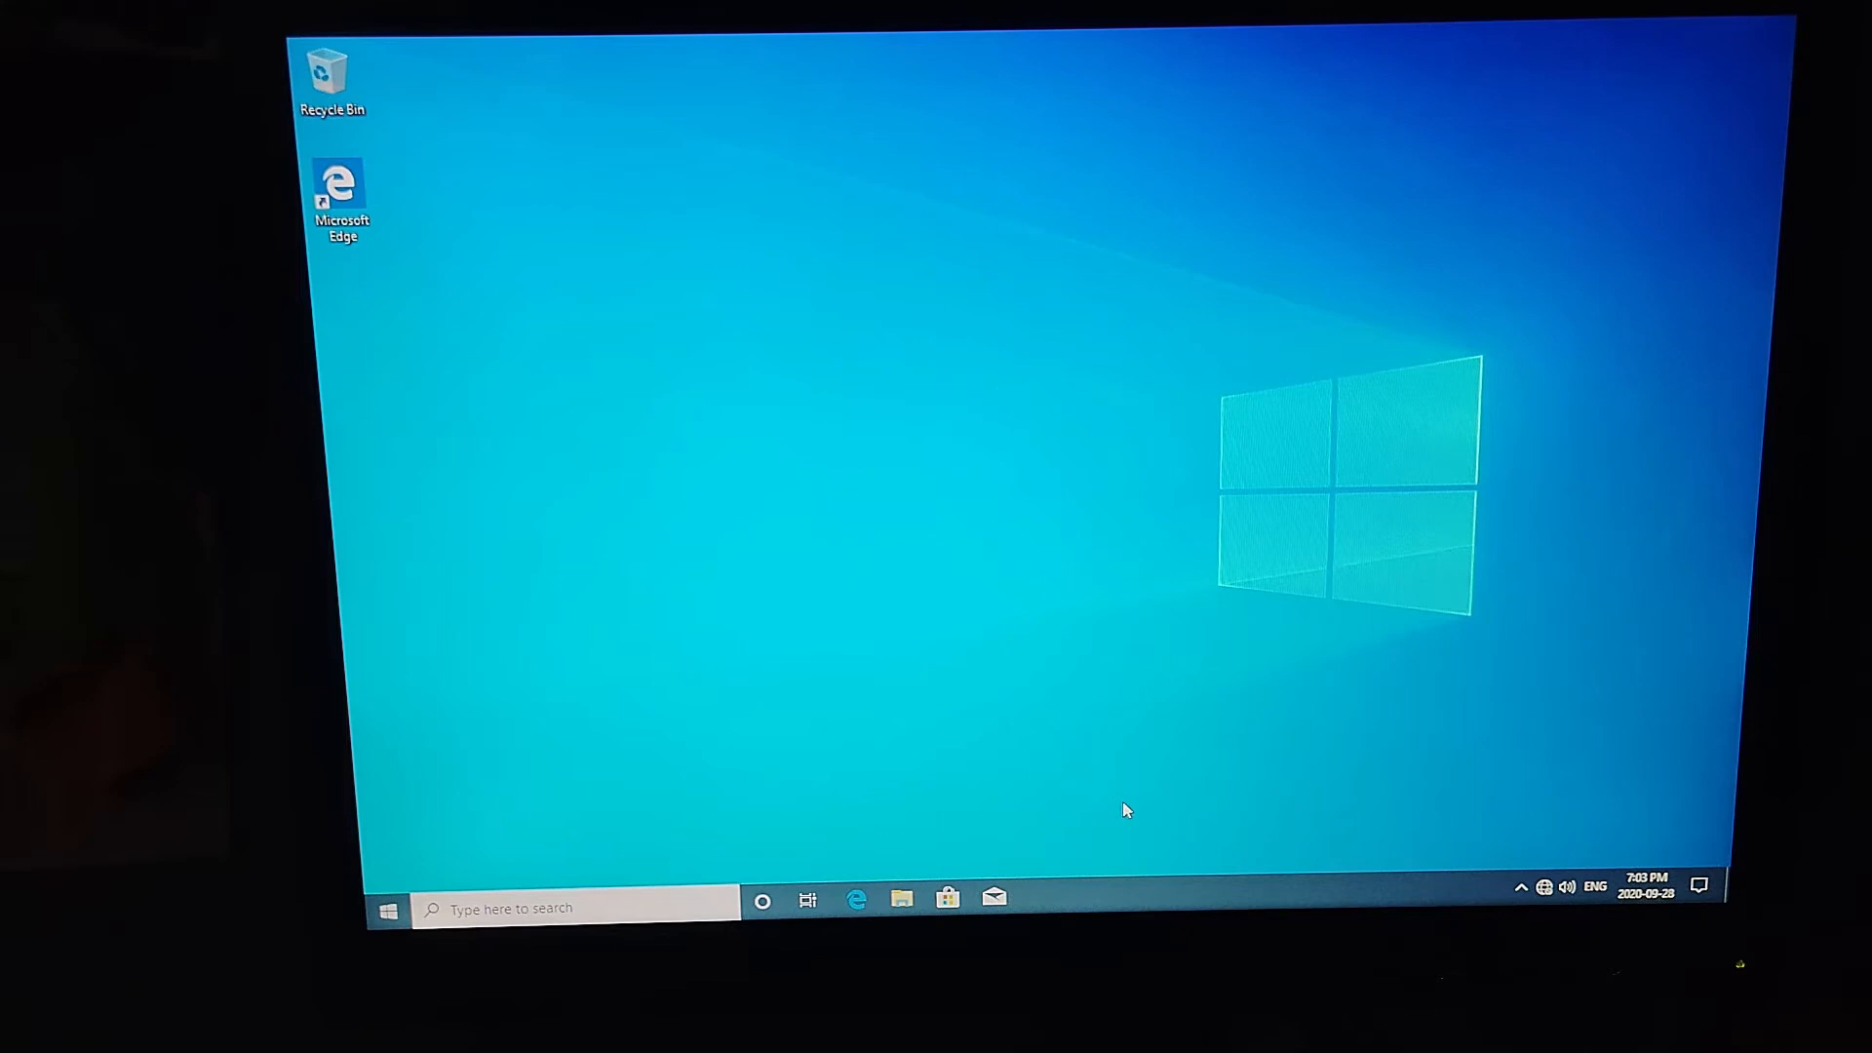
mouse_move(940, 611)
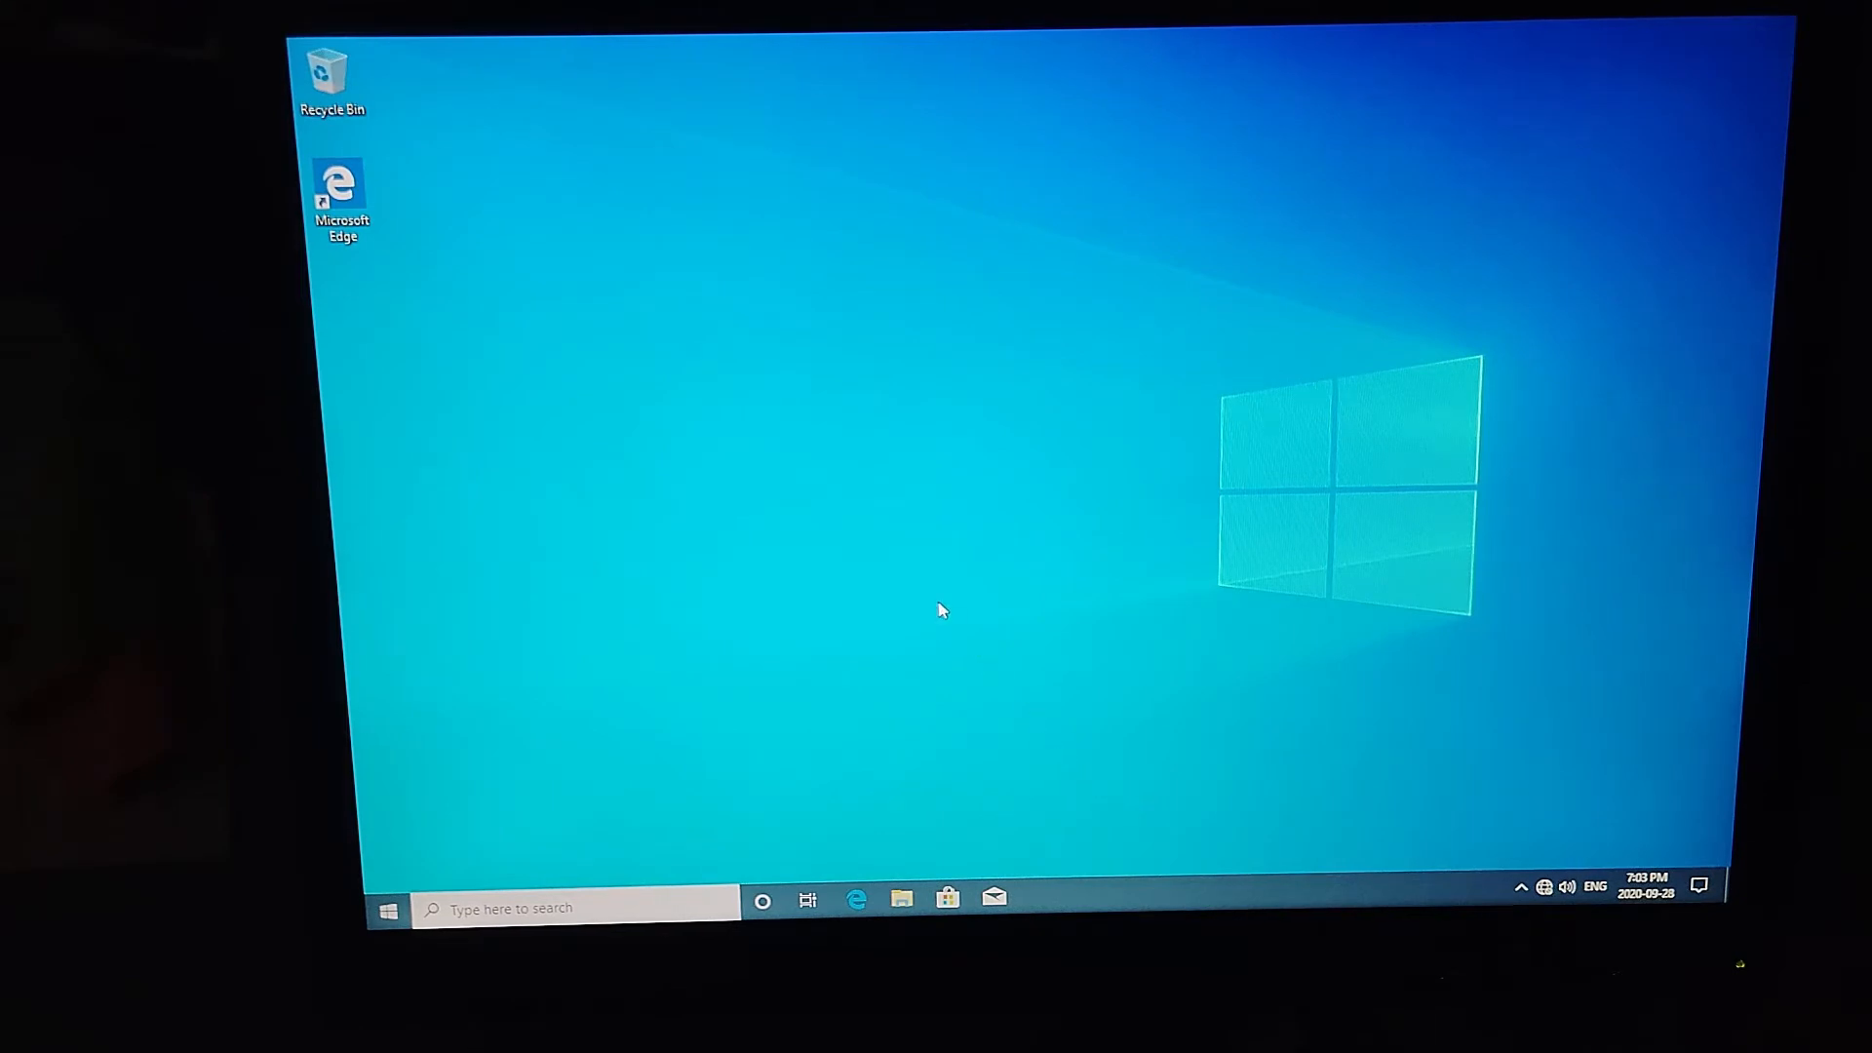
mouse_move(936, 608)
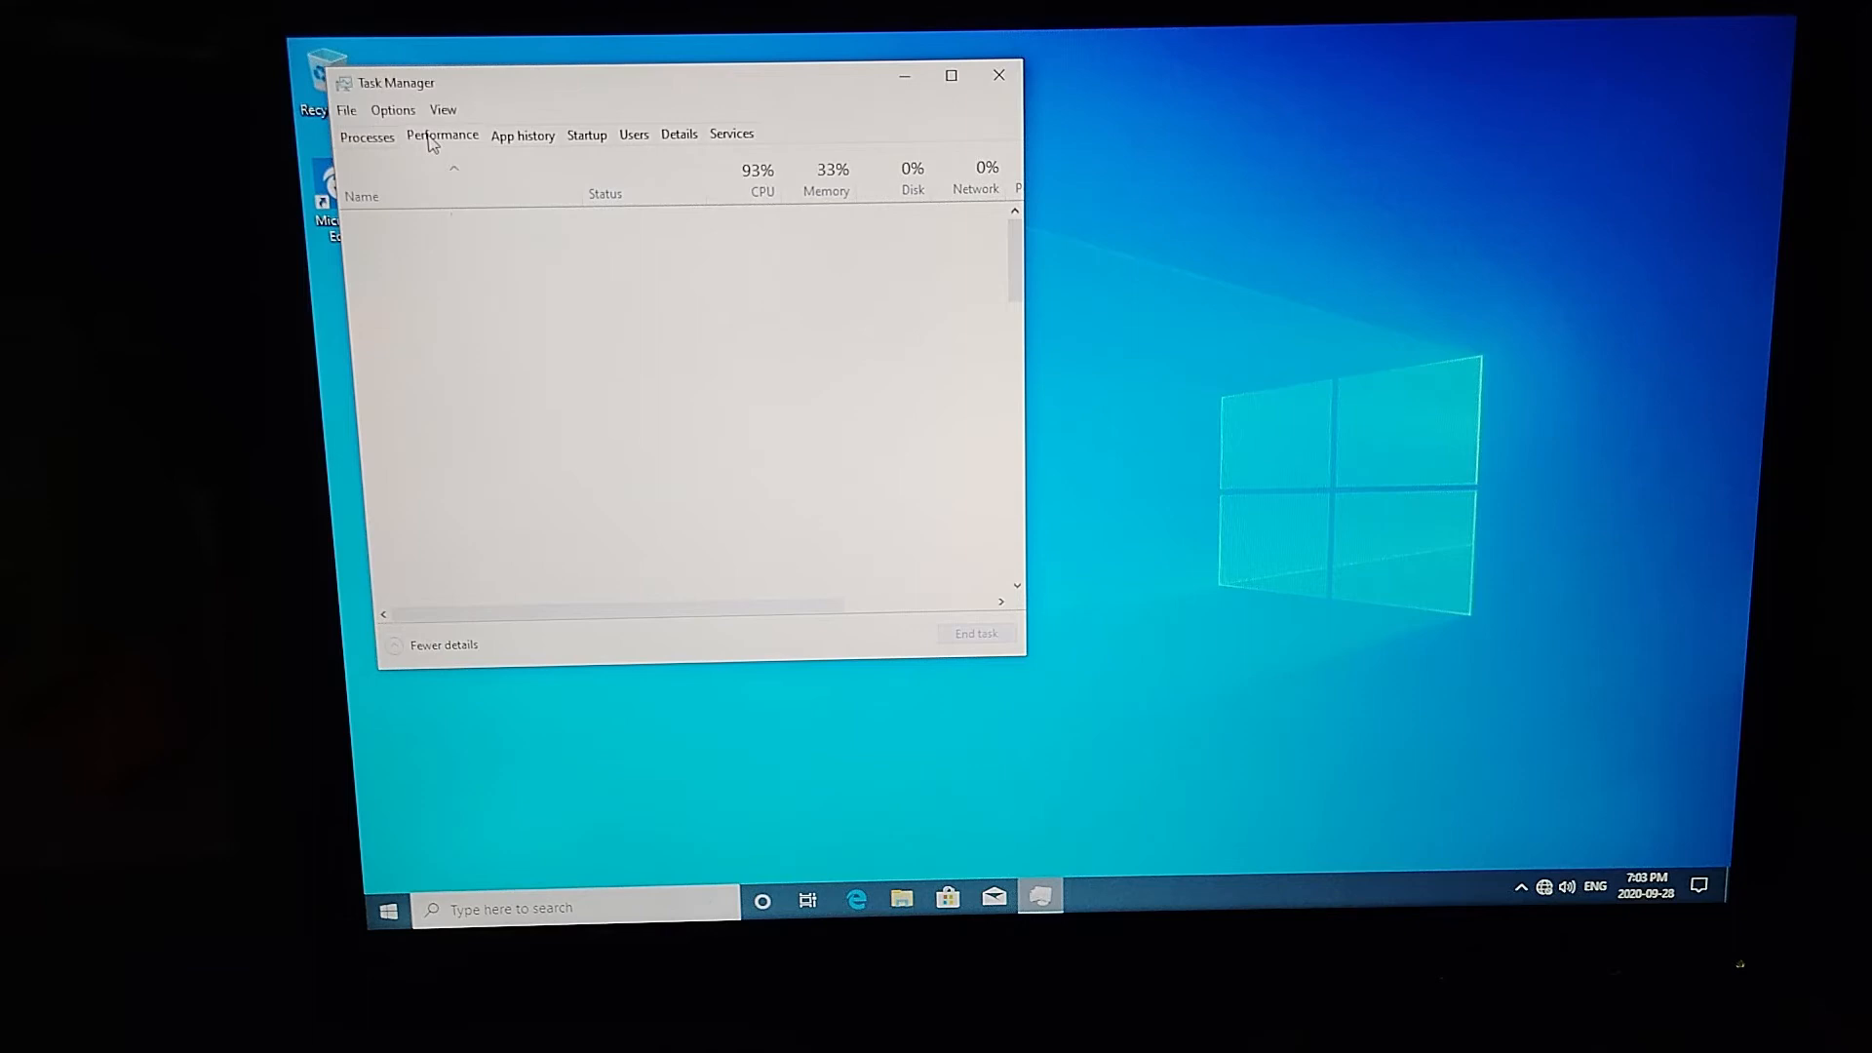
left_click(442, 134)
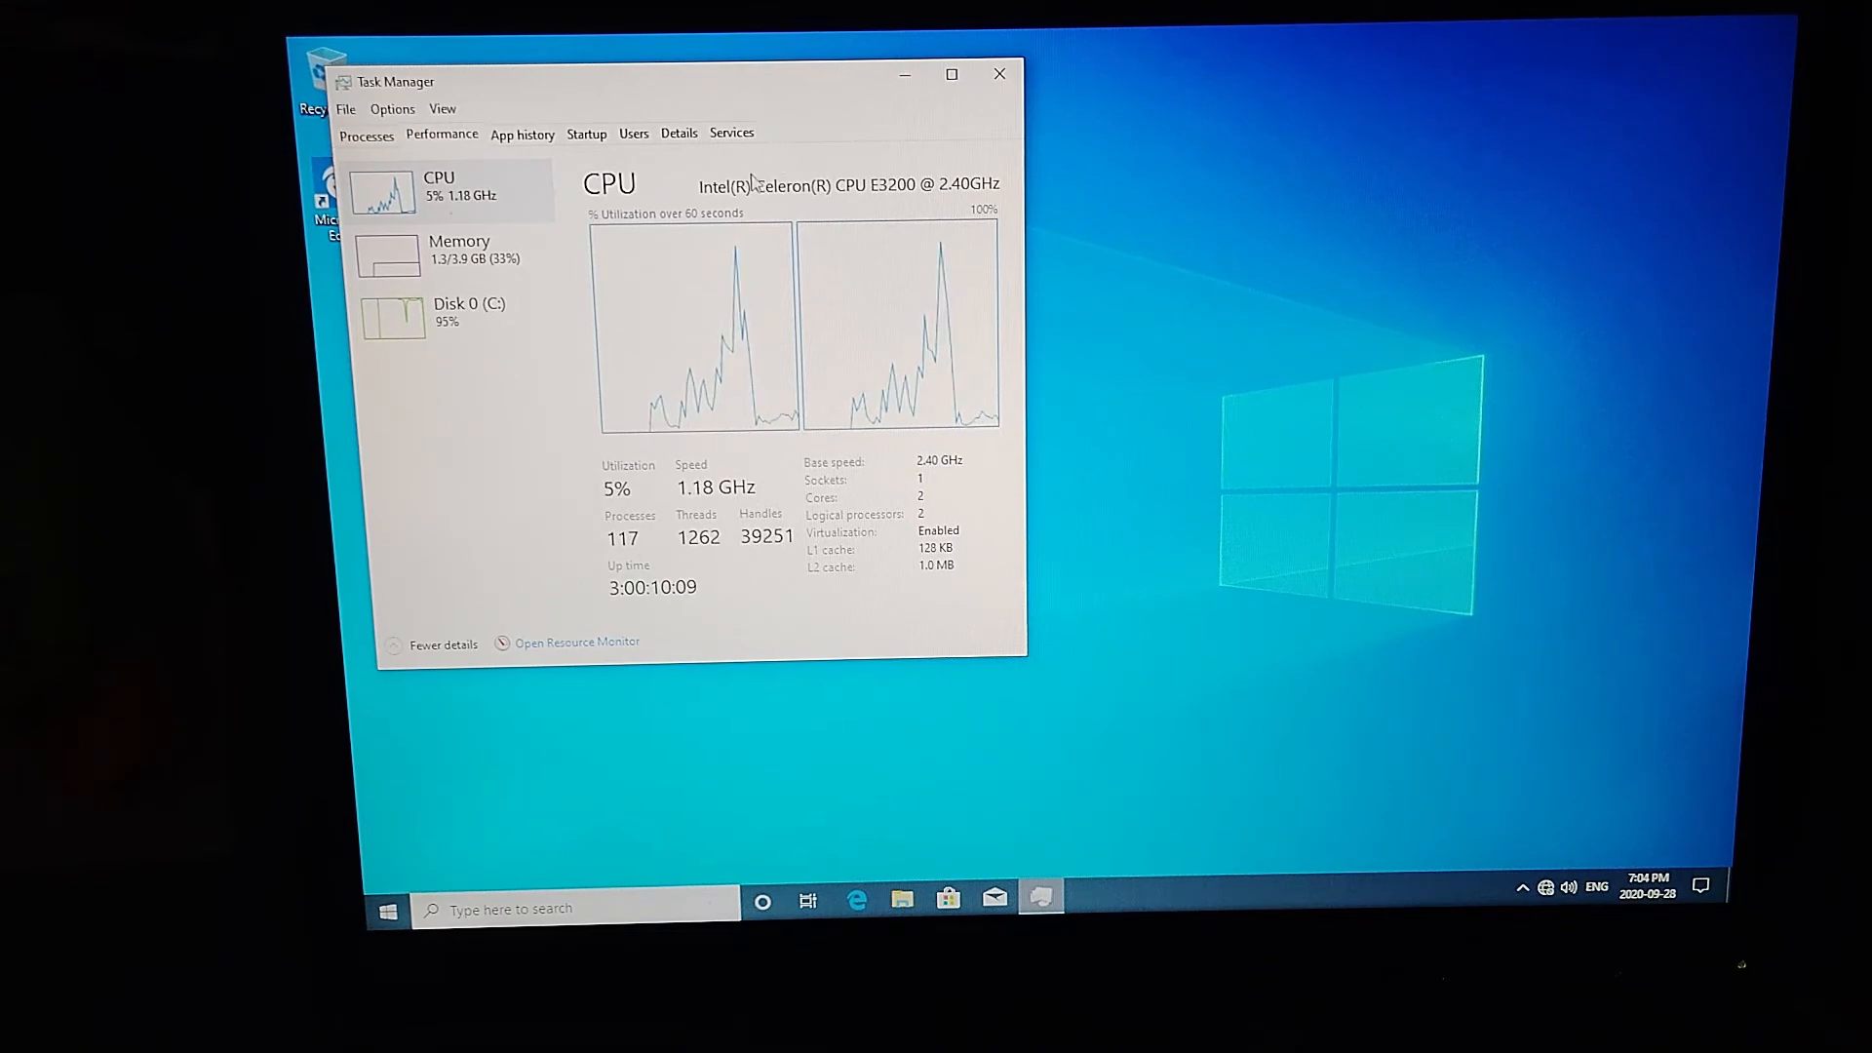
mouse_move(770, 203)
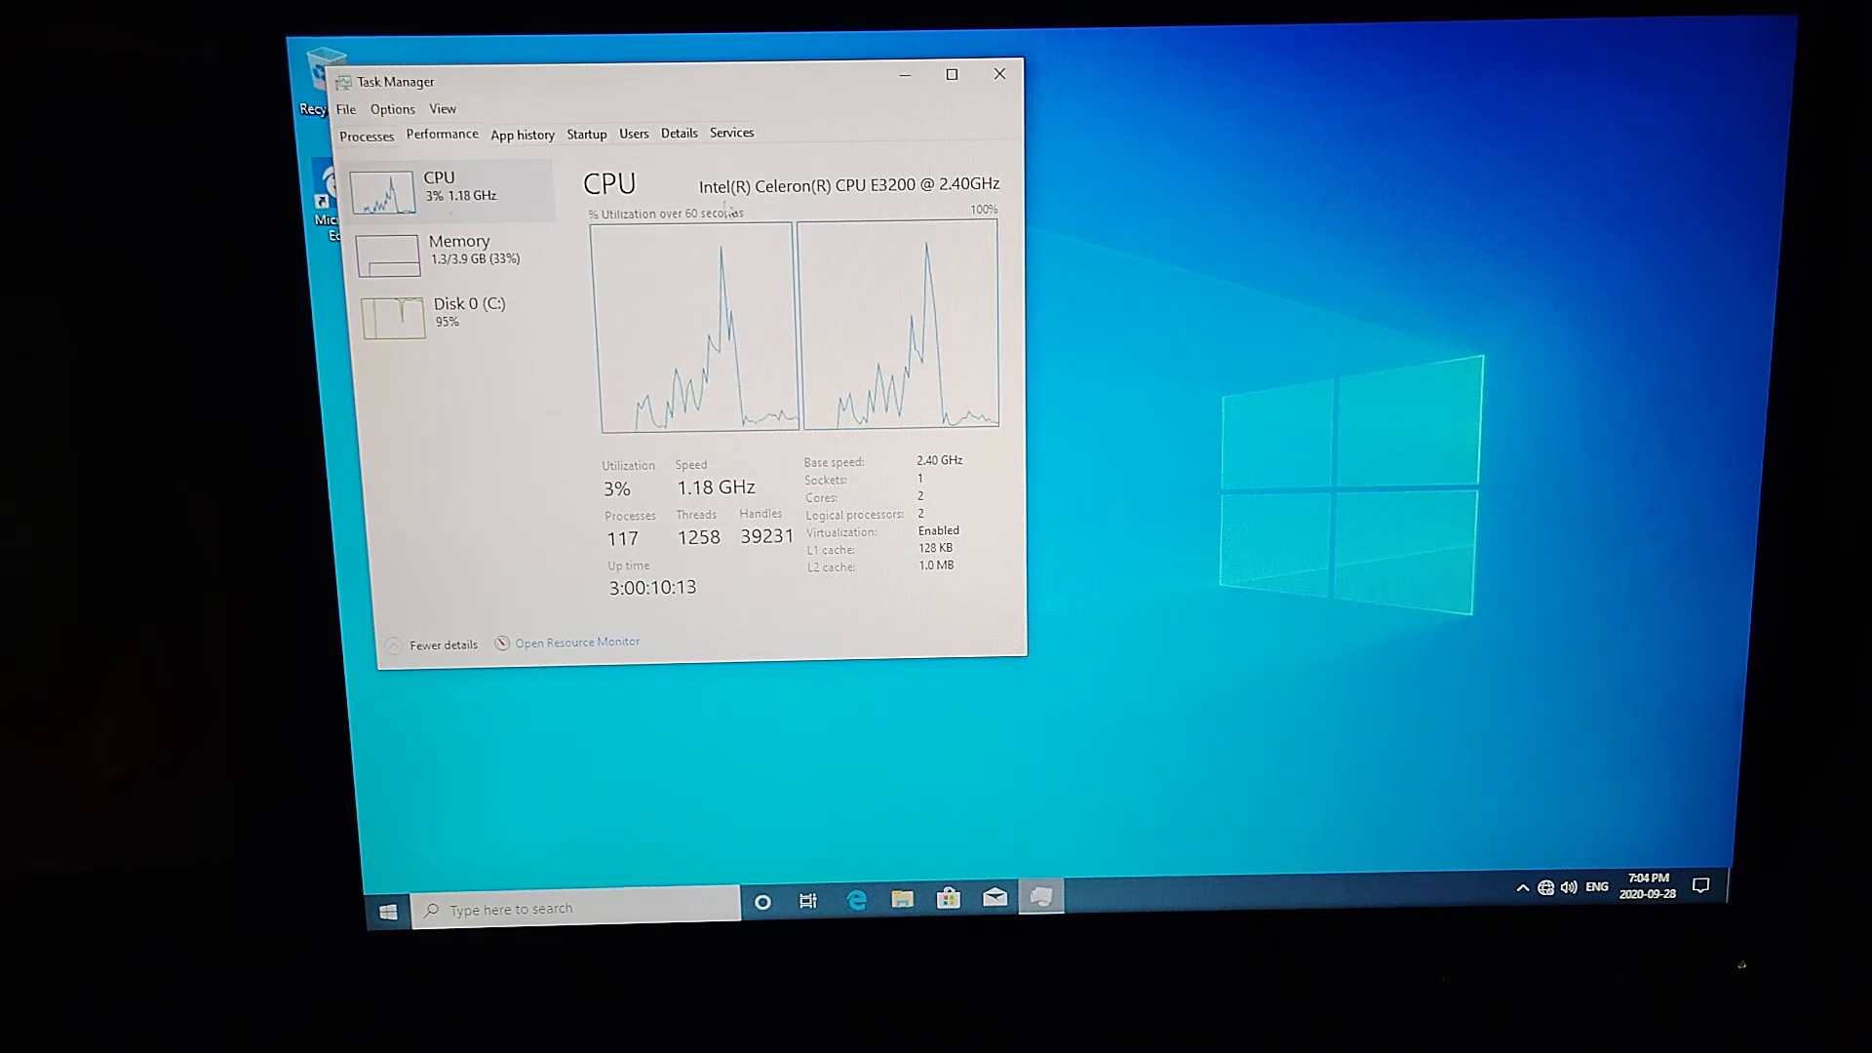
Step: Show Disk 0 (C:) details: Maxtor 6Y120M0 ATA drive, 115 GB capacity
left_click(459, 248)
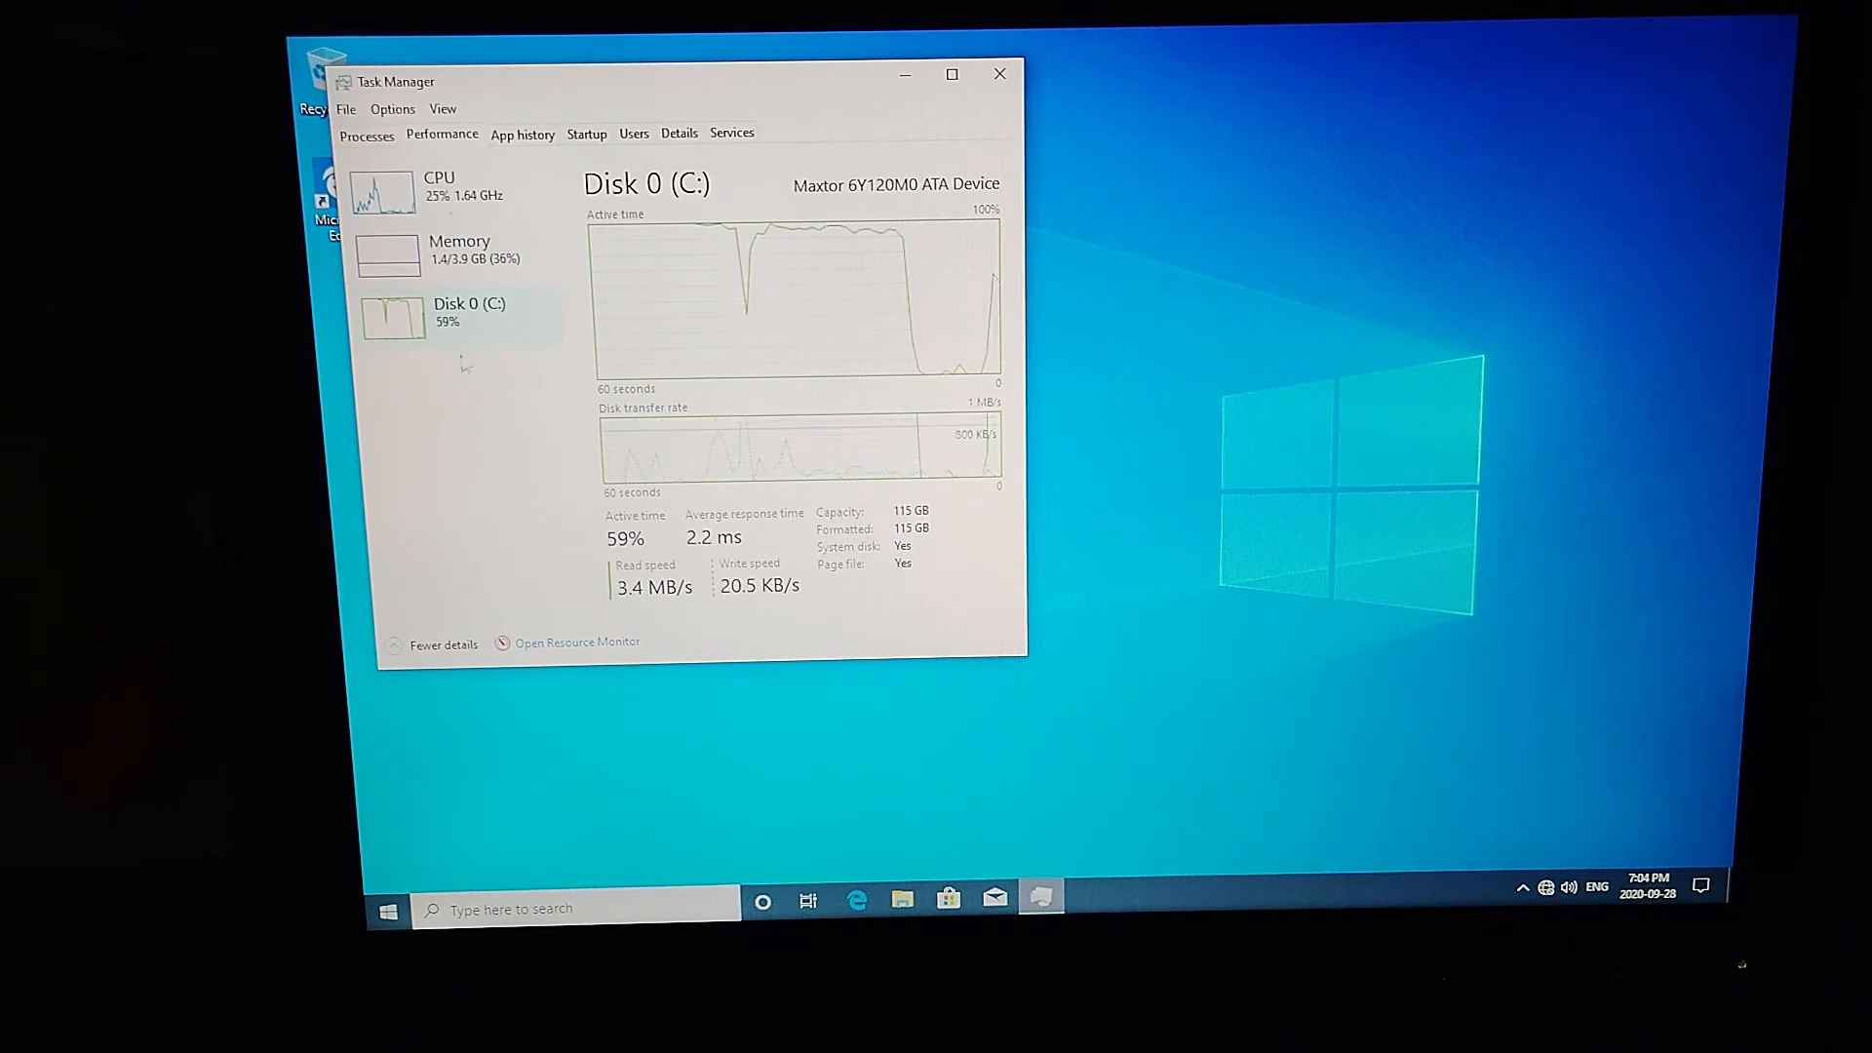
mouse_move(818, 180)
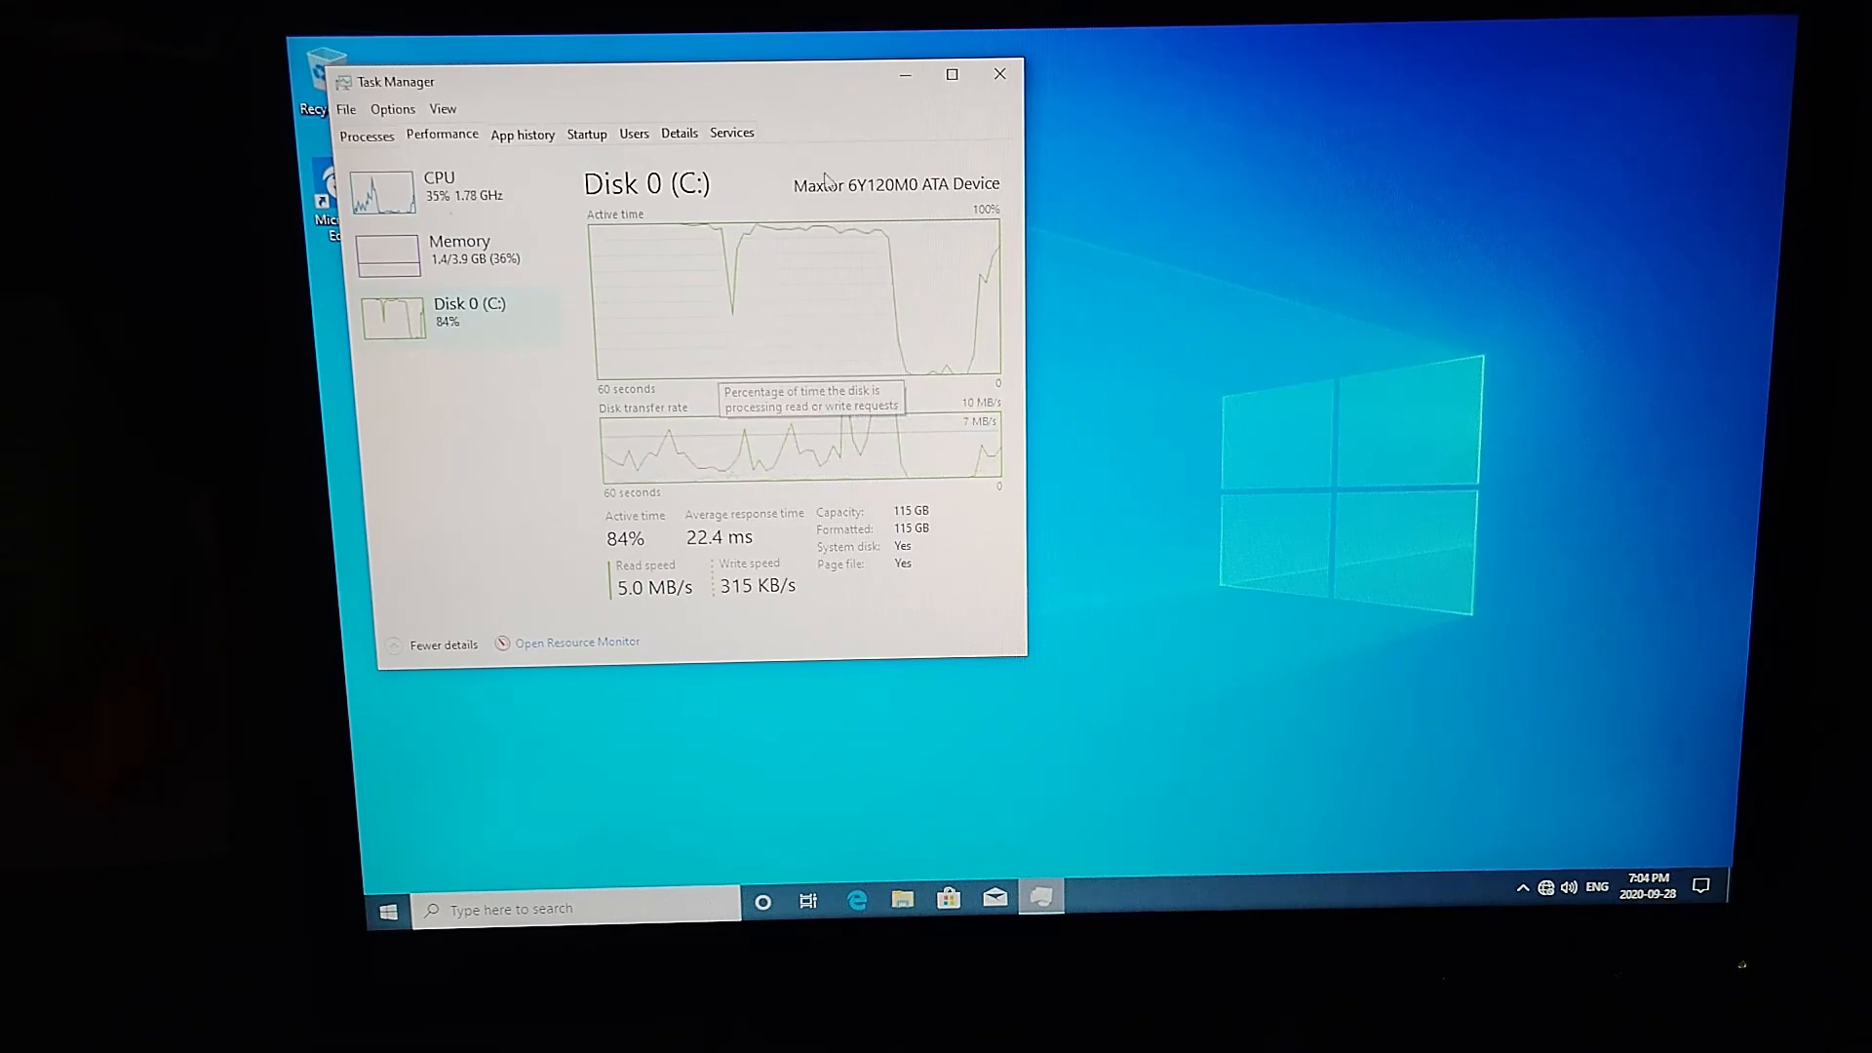